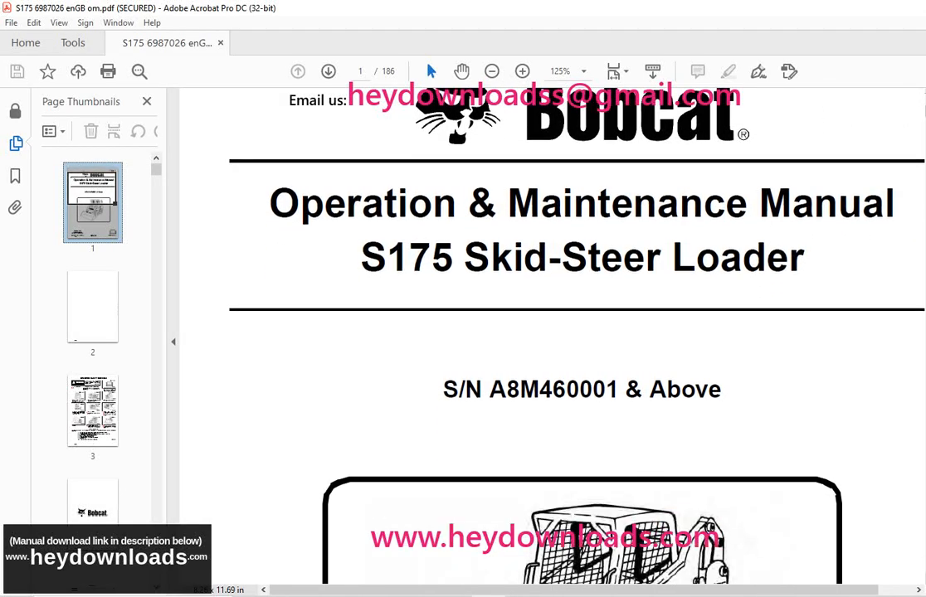
scroll("down", 3)
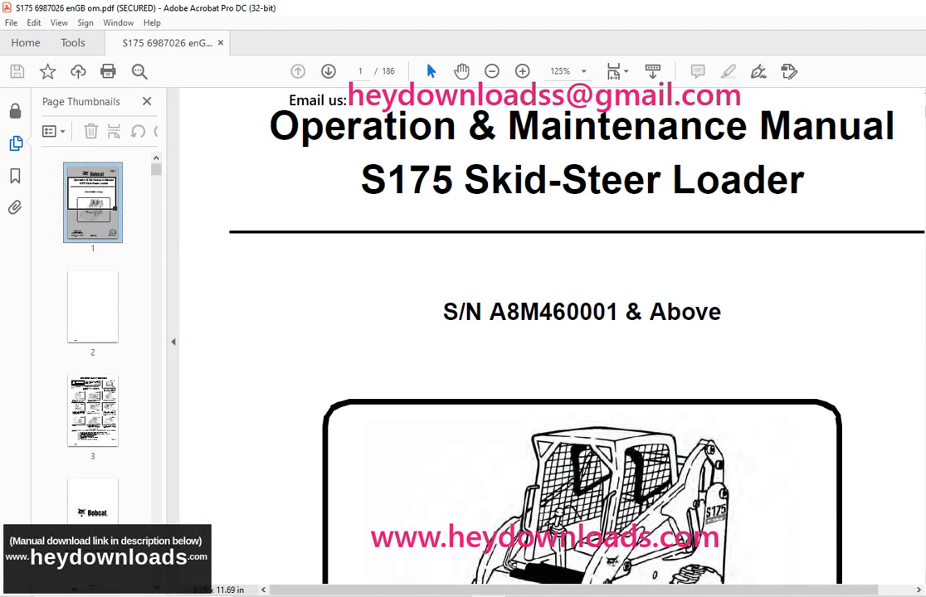
scroll("down", 3)
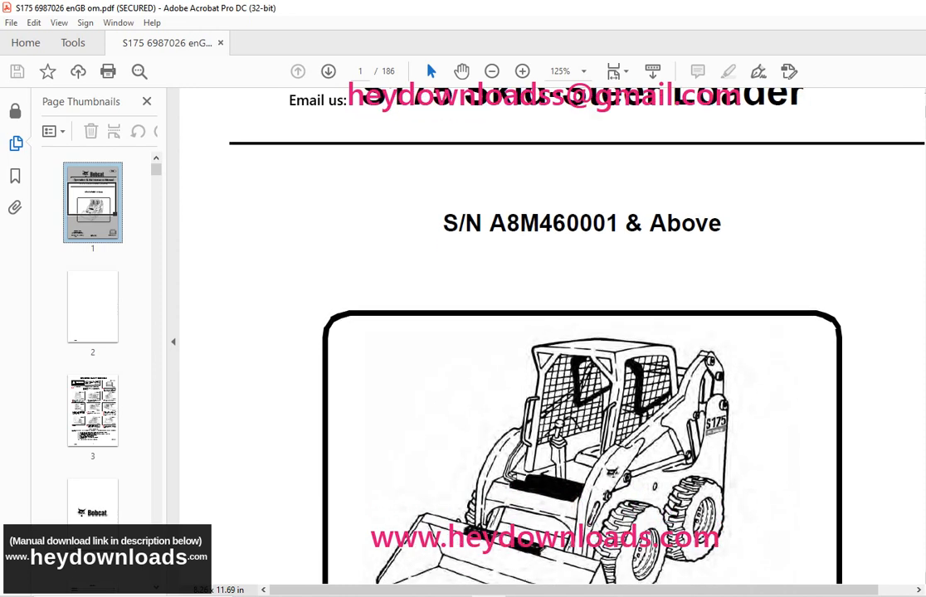
scroll("down", 3)
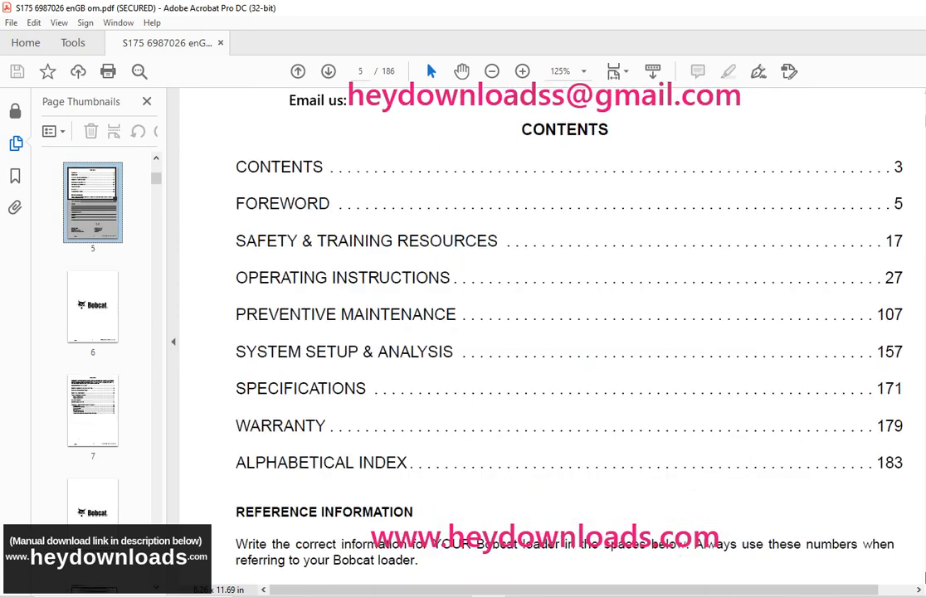
scroll("down", 3)
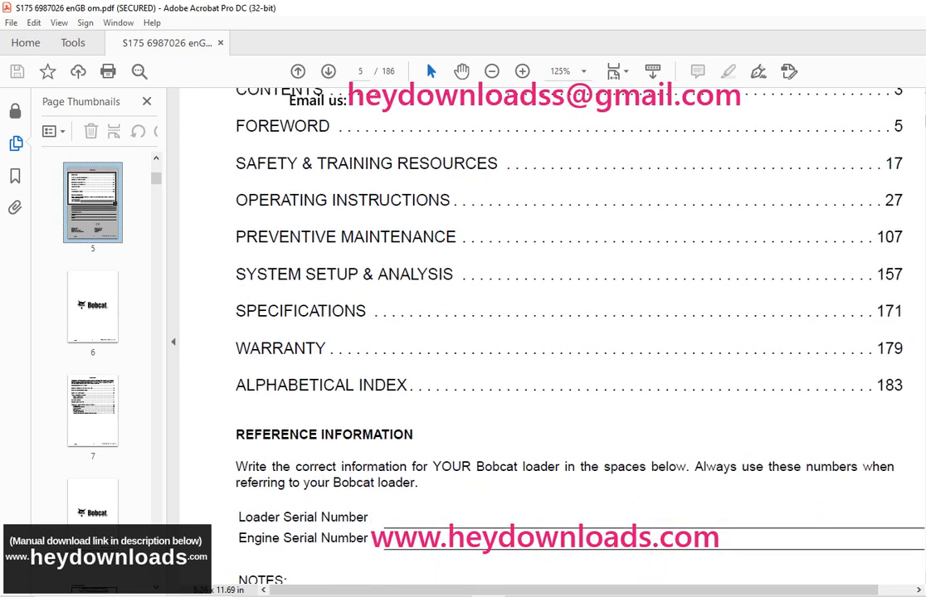
scroll("down", 3)
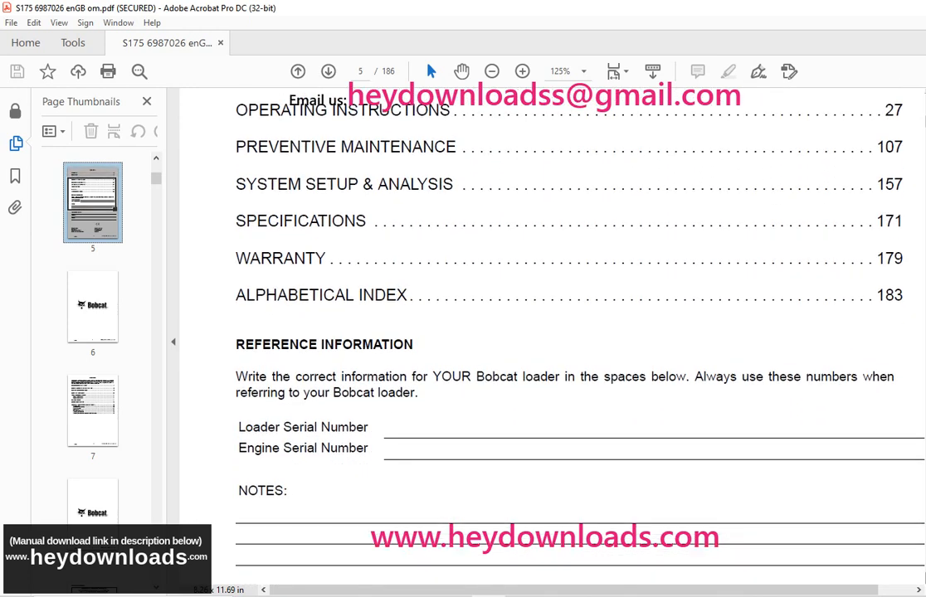
scroll("down", 3)
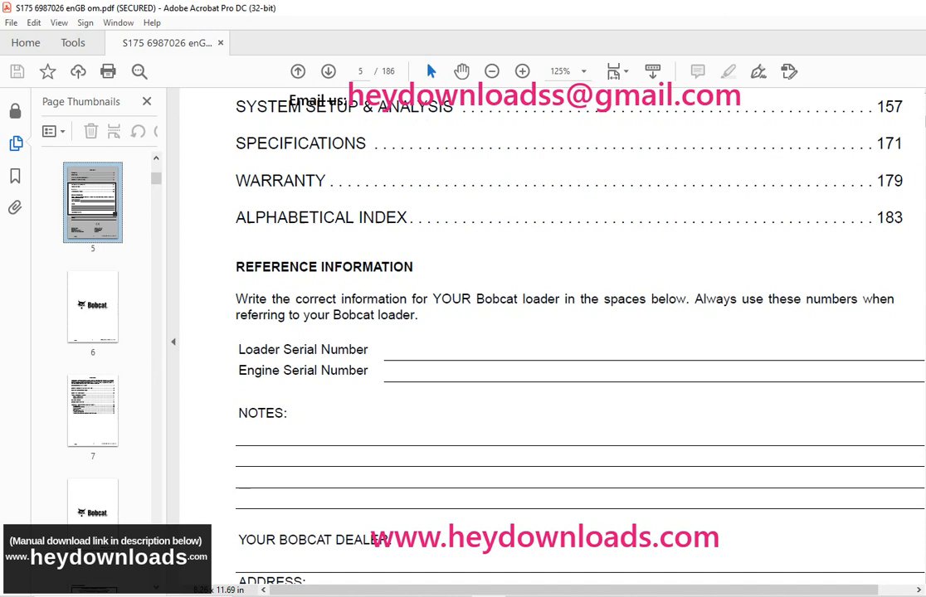
scroll("down", 3)
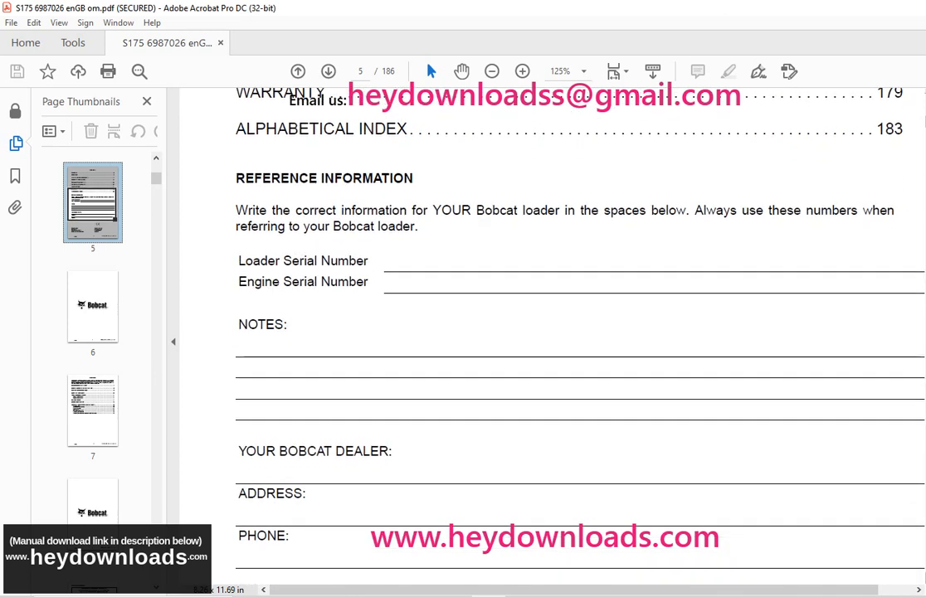
scroll("down", 3)
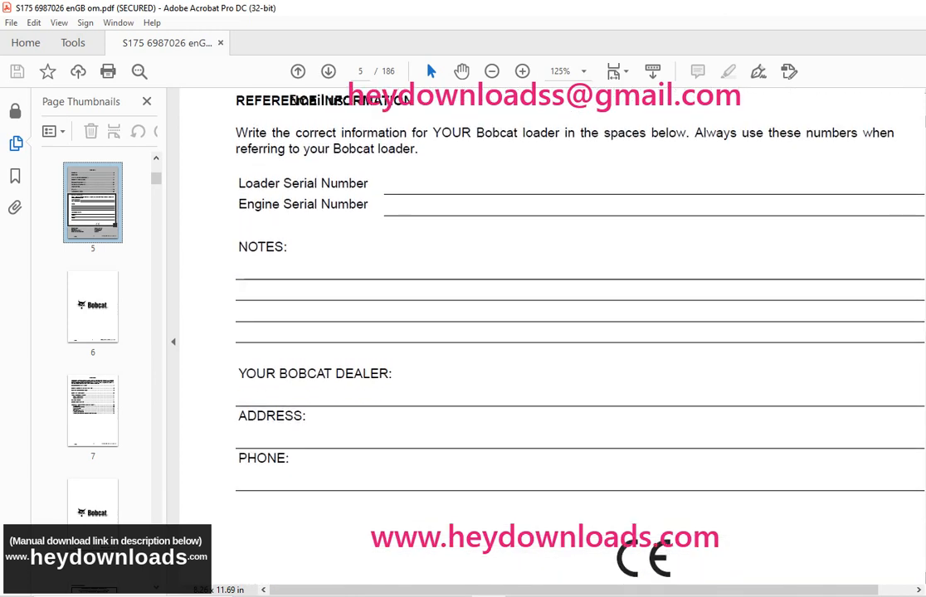
scroll("down", 3)
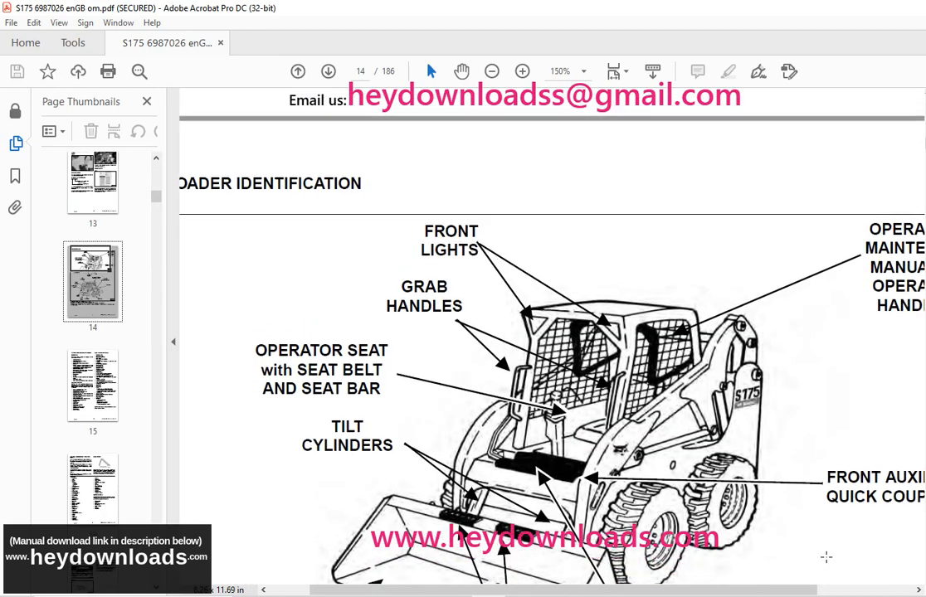
scroll("down", 3)
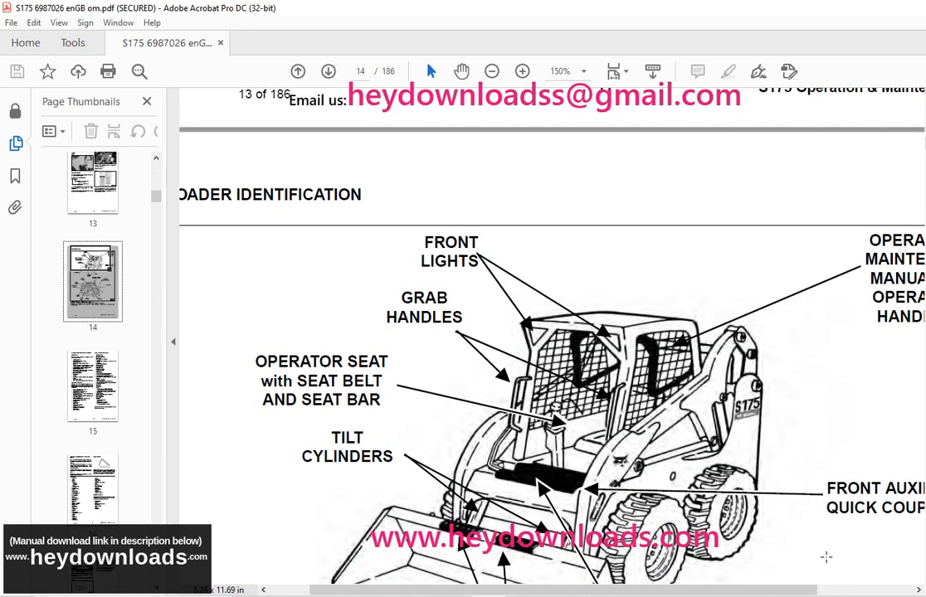
scroll("down", 3)
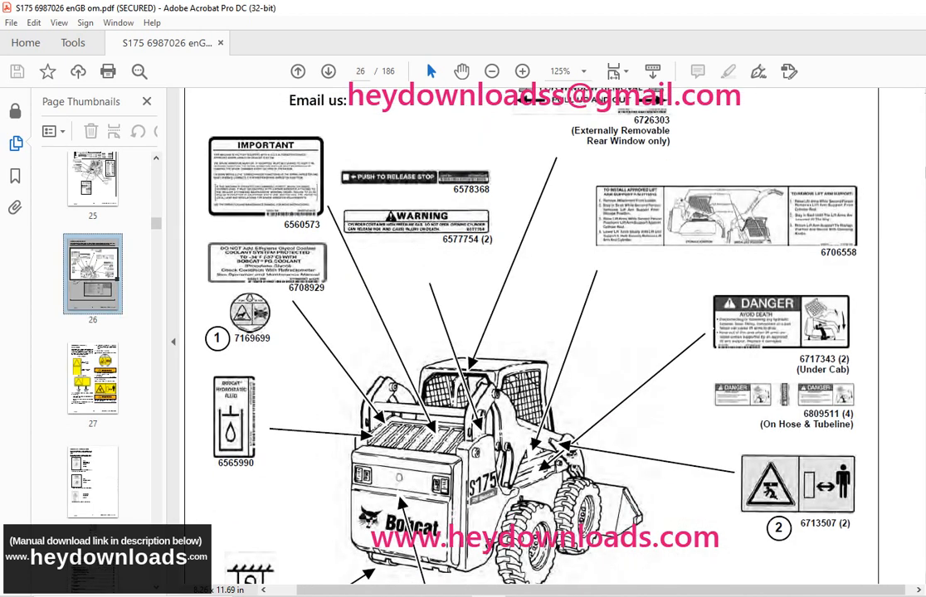
scroll("down", 3)
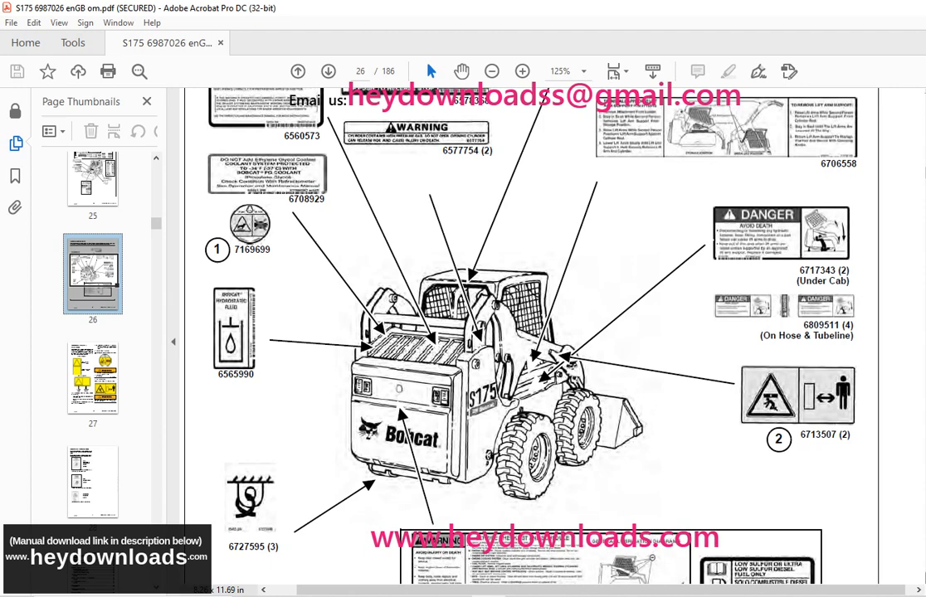
scroll("down", 3)
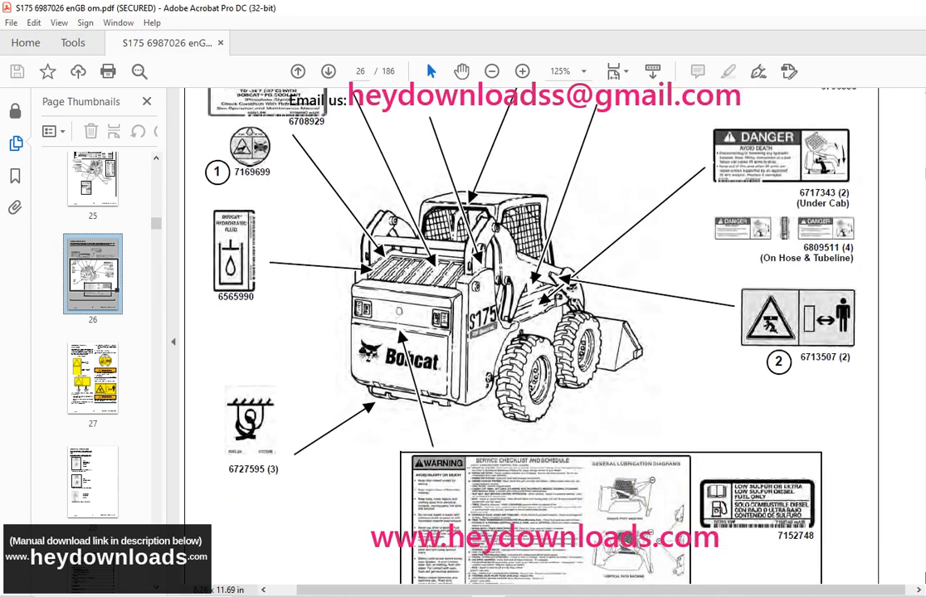
scroll("down", 3)
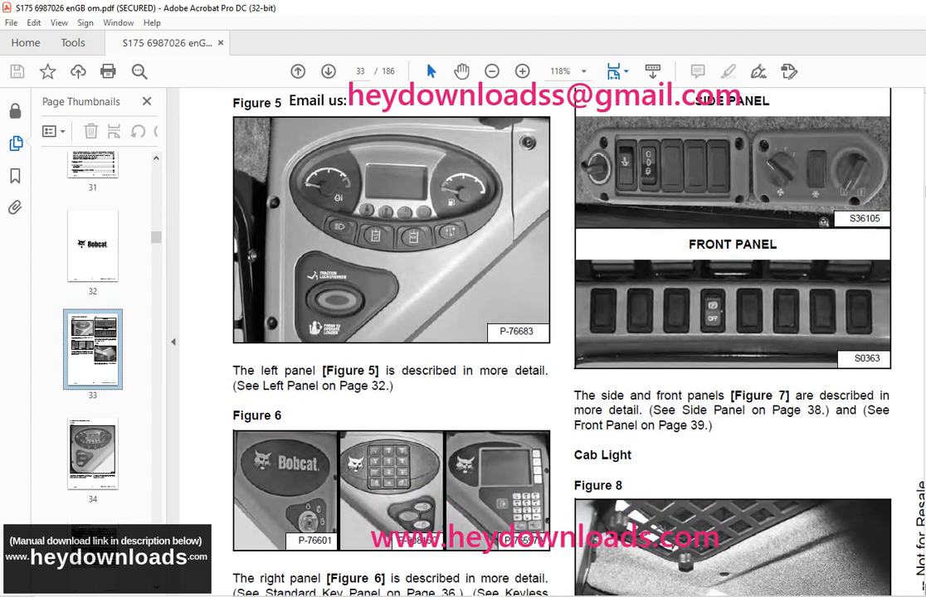
scroll("down", 3)
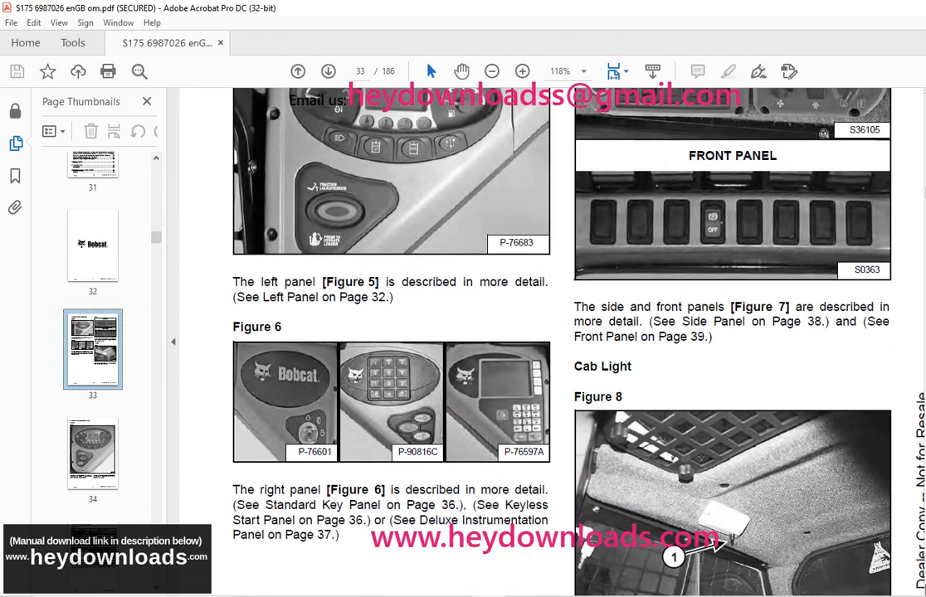
scroll("down", 3)
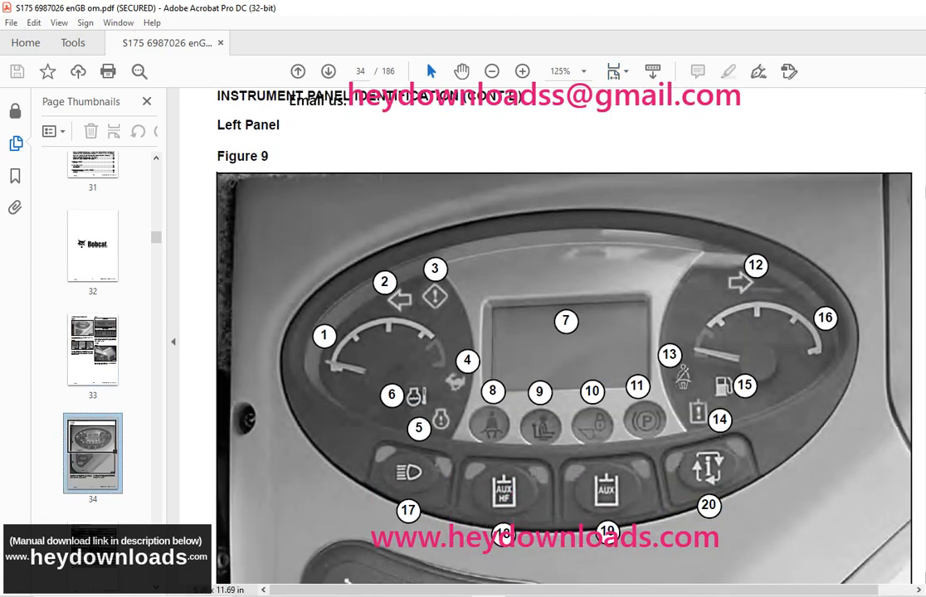
scroll("down", 3)
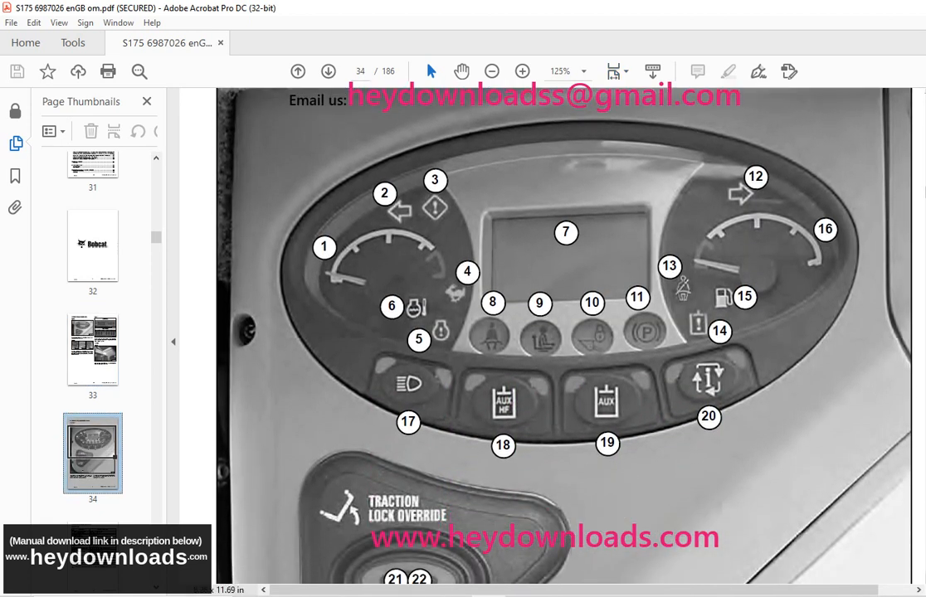
scroll("down", 3)
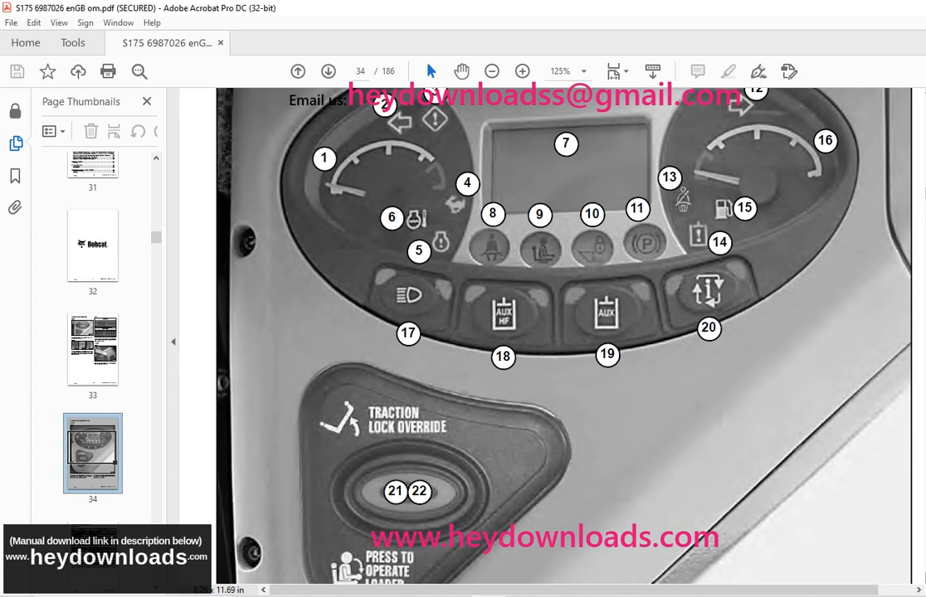
scroll("down", 3)
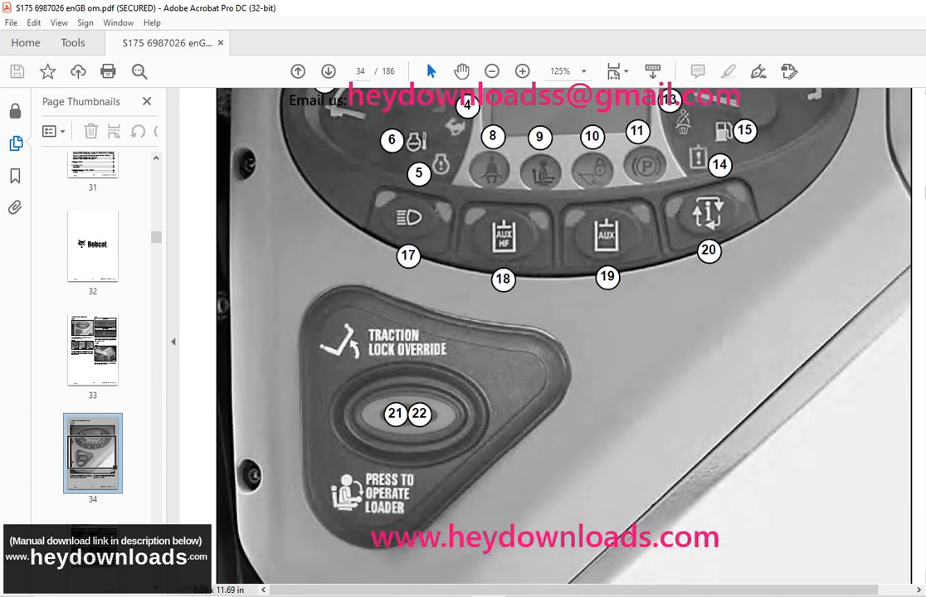
scroll("down", 3)
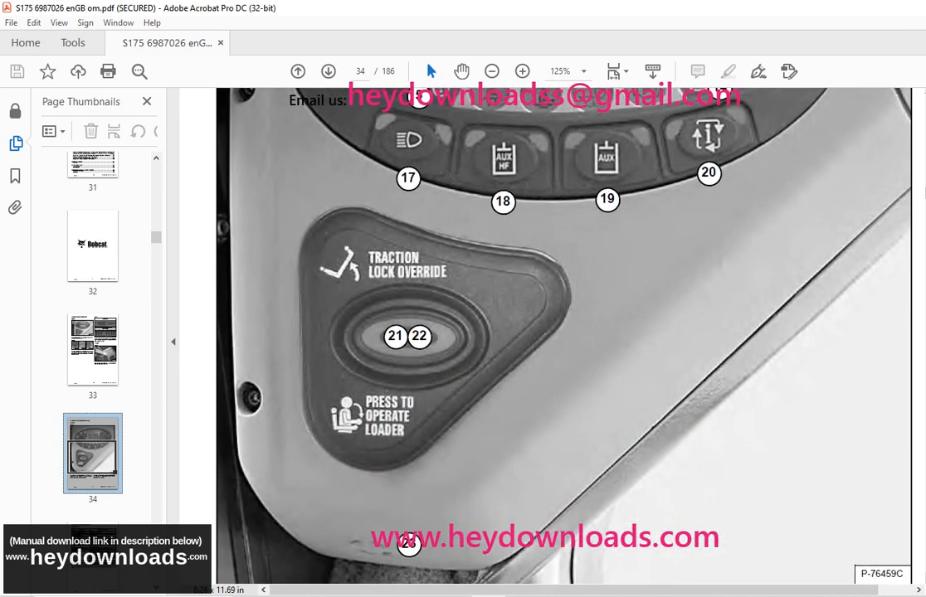
scroll("down", 3)
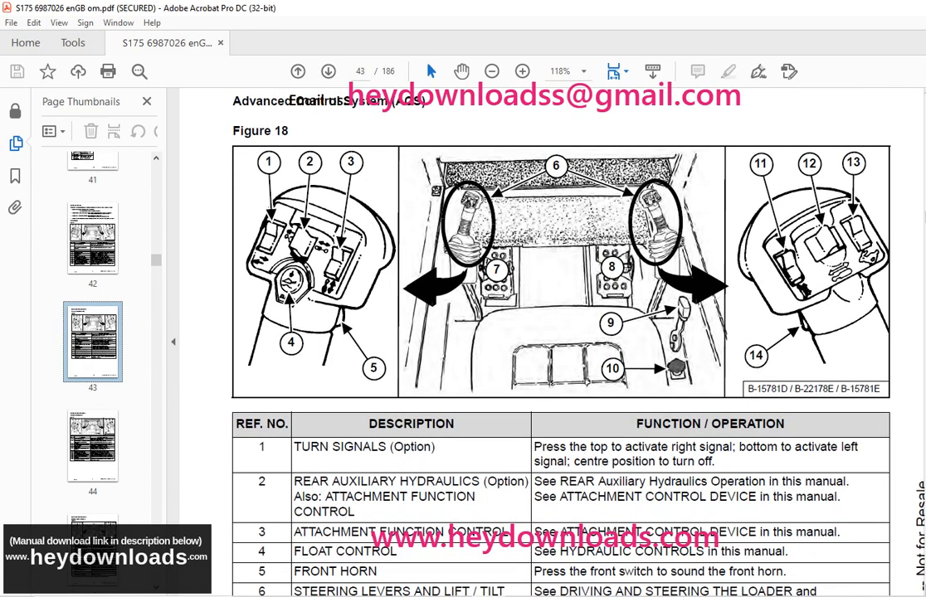
scroll("down", 3)
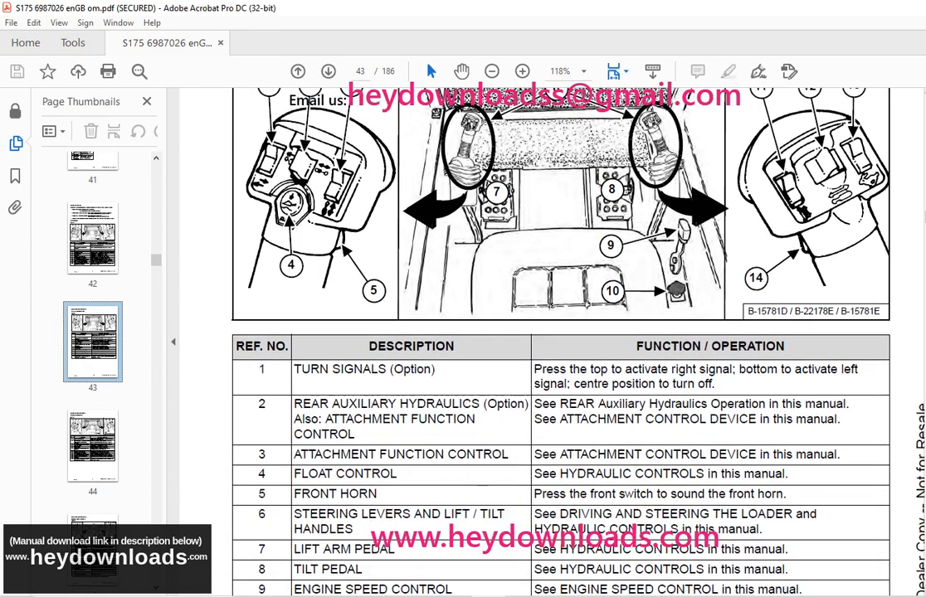
scroll("down", 3)
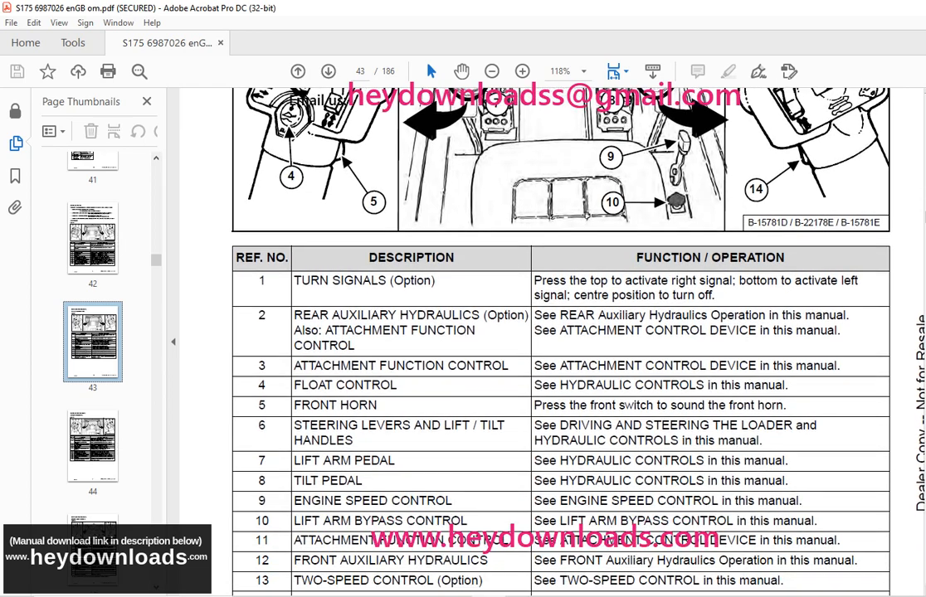
scroll("down", 3)
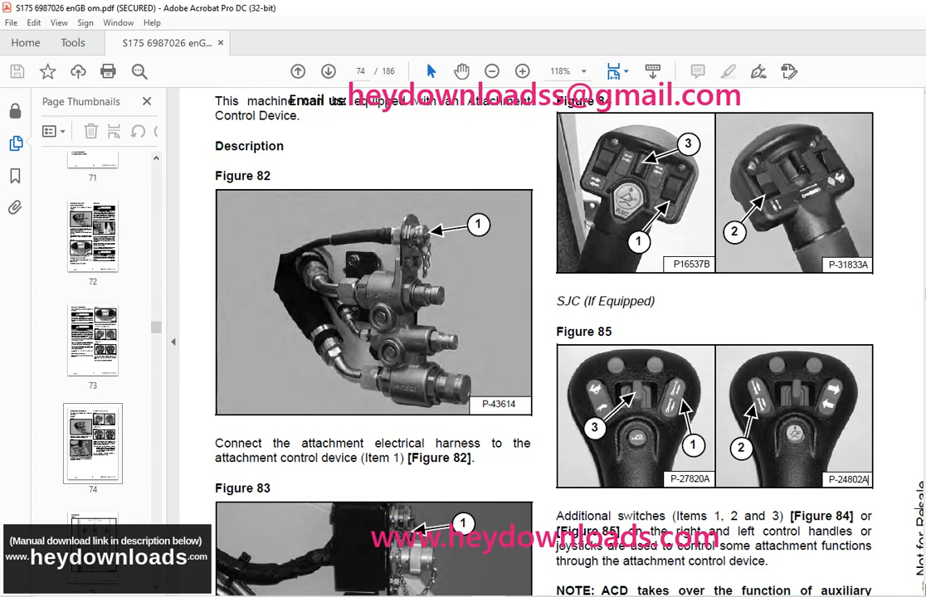
scroll("down", 3)
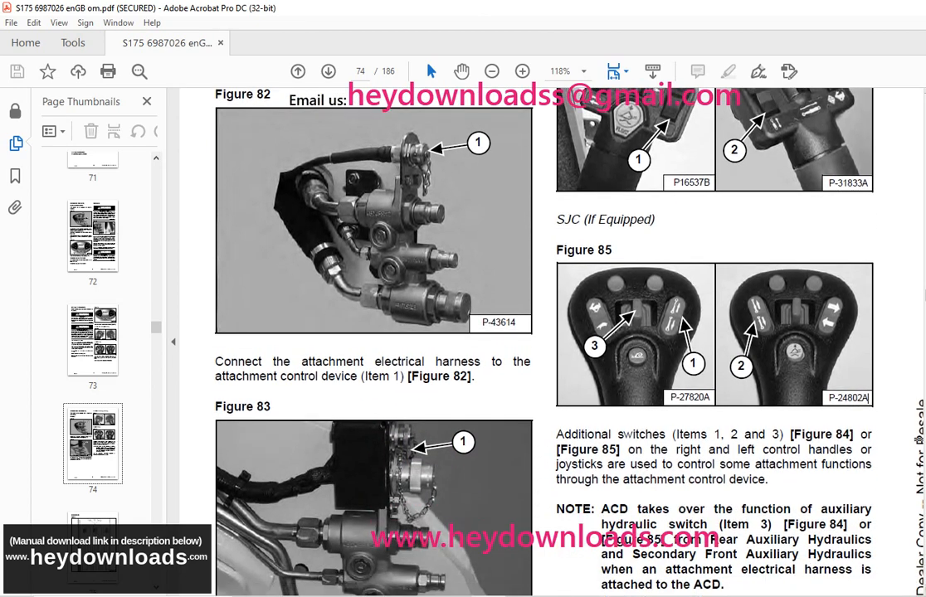
scroll("down", 3)
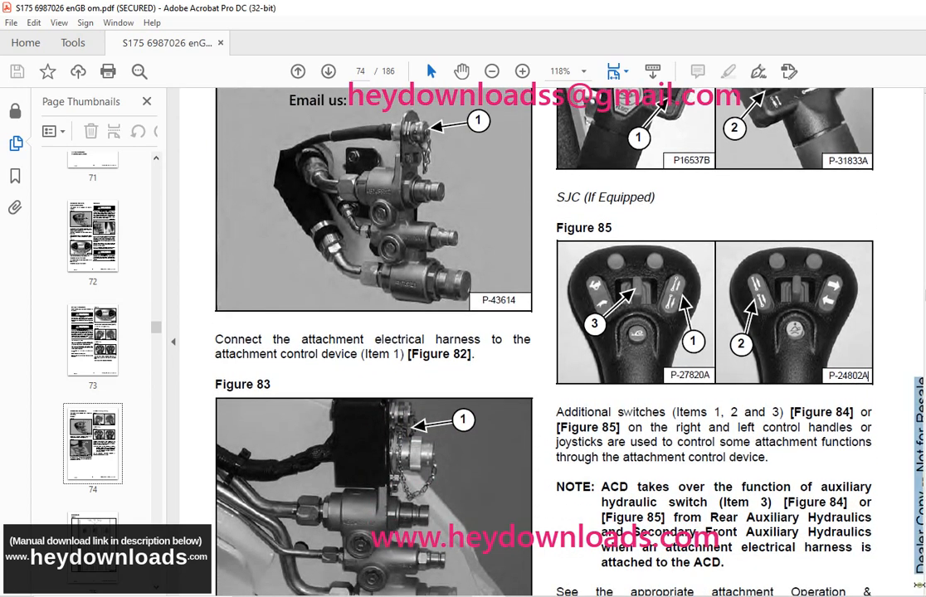
scroll("down", 3)
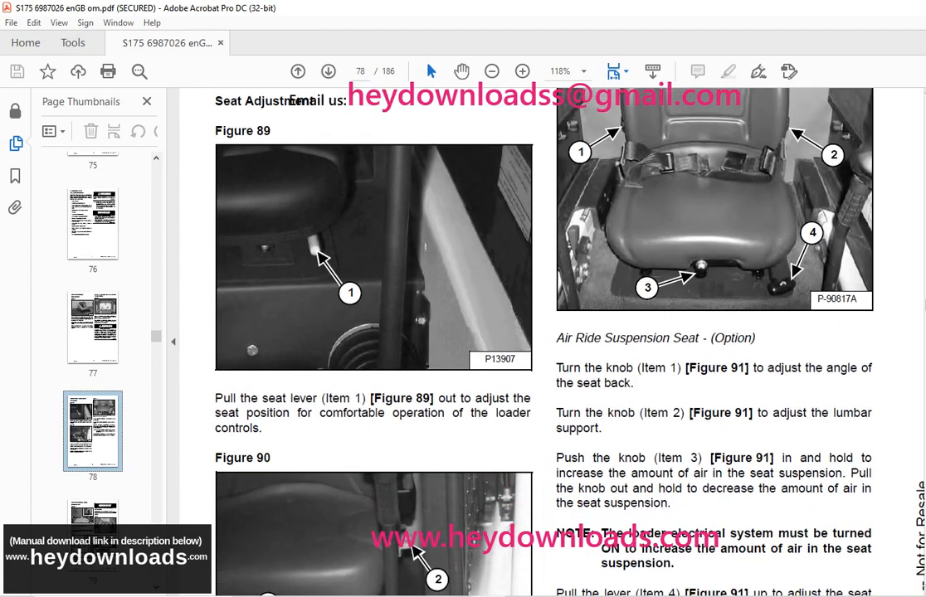
scroll("down", 3)
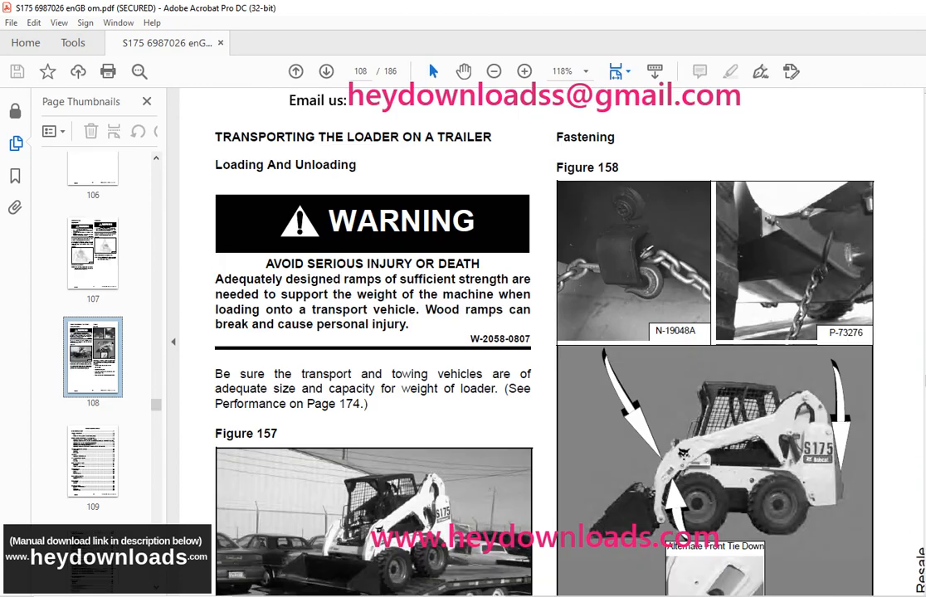
scroll("down", 3)
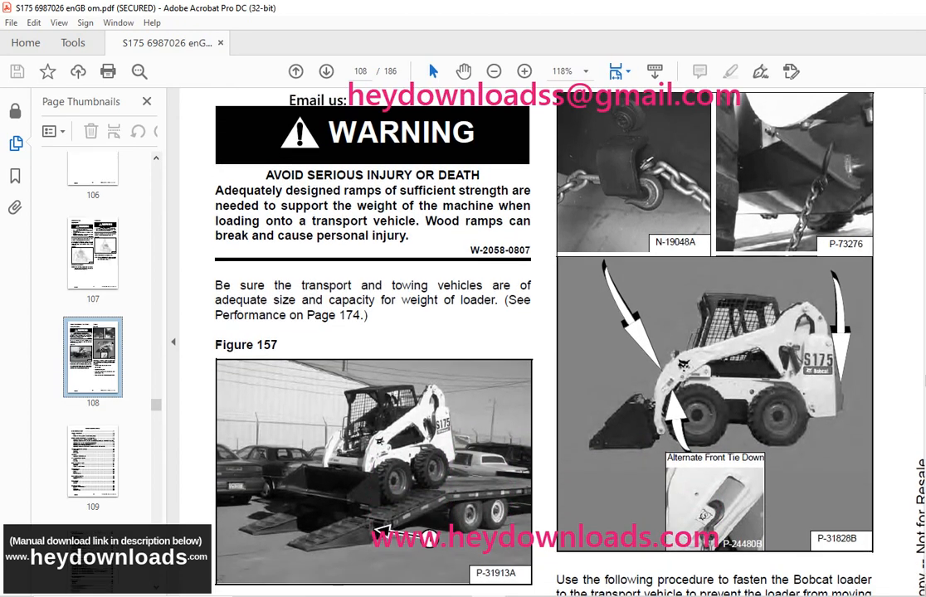
scroll("down", 3)
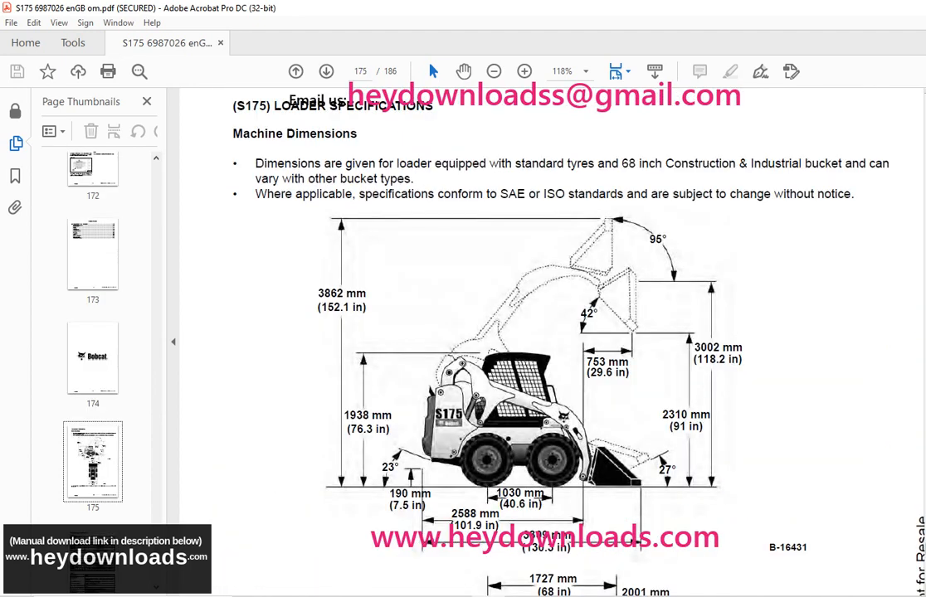
scroll("down", 3)
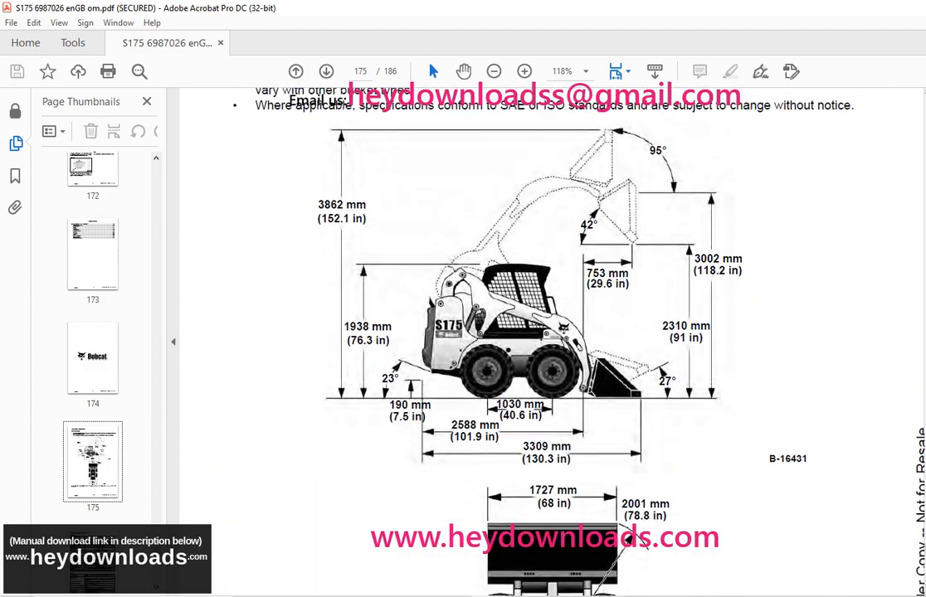
scroll("down", 3)
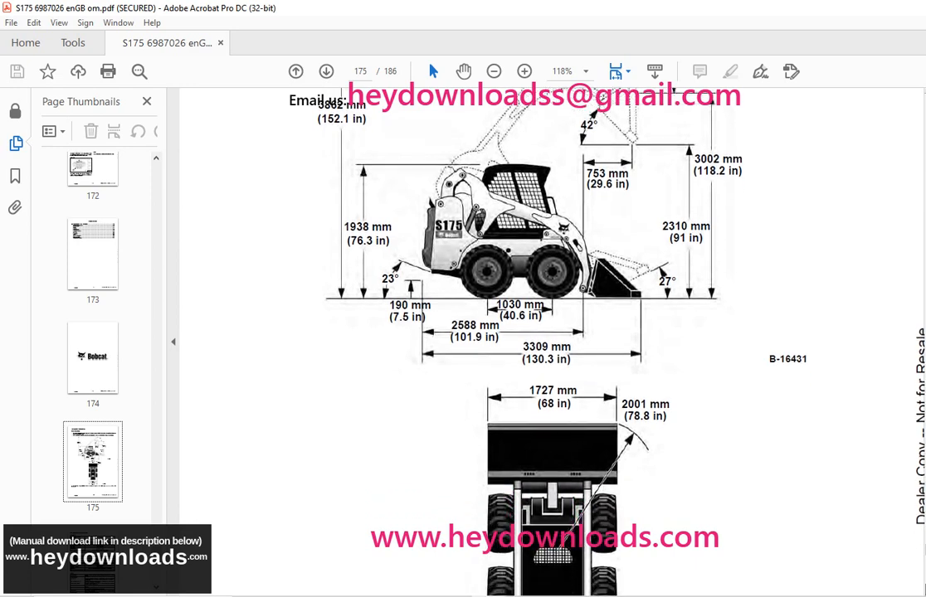
scroll("down", 3)
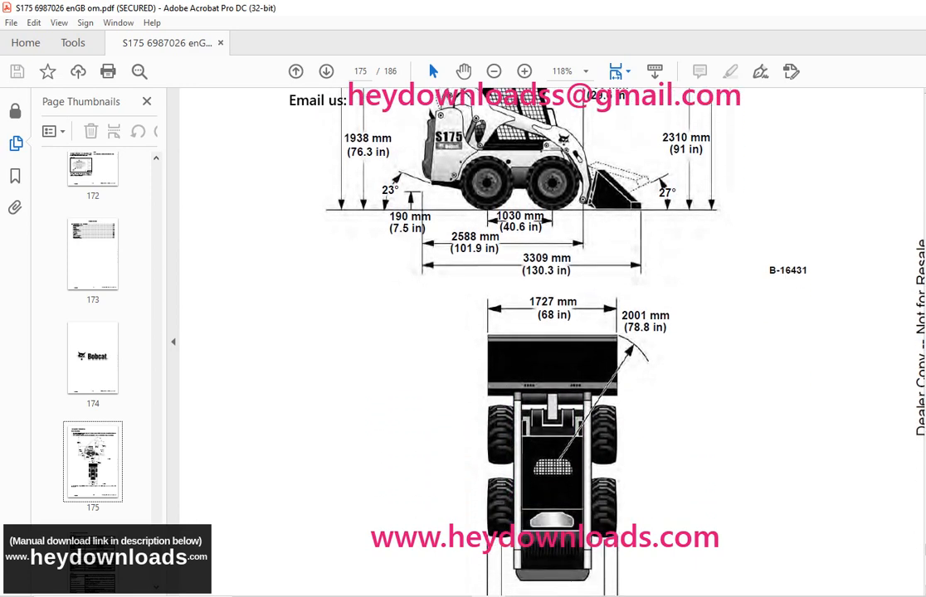
scroll("down", 3)
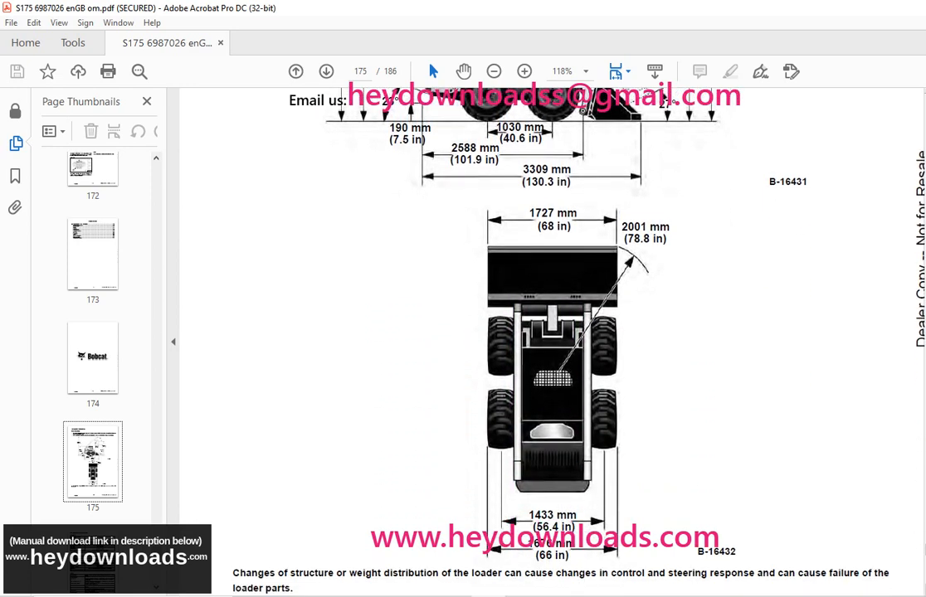